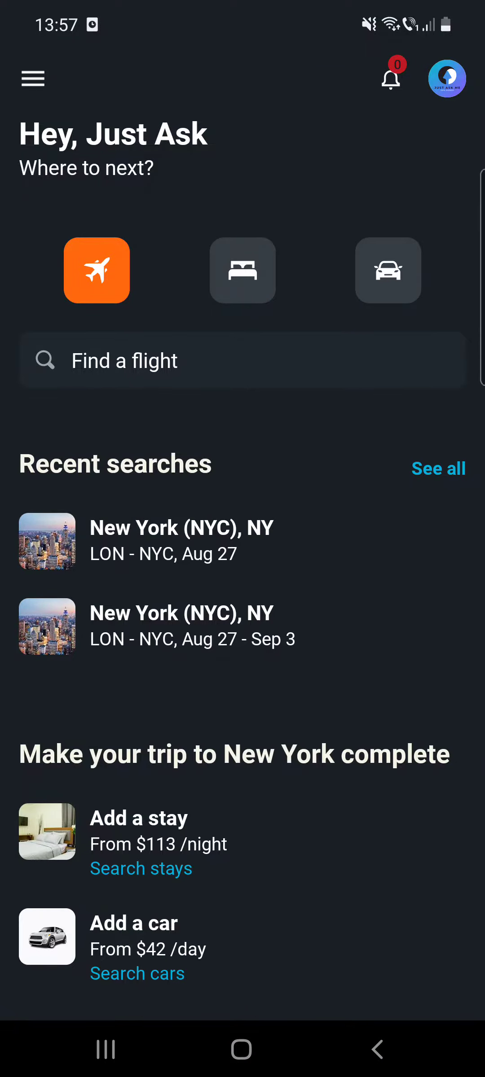
- Open the profile from the avatar and scroll the Profile page toward Travelers
{"action": "left_click", "coordinate": [446, 76]}
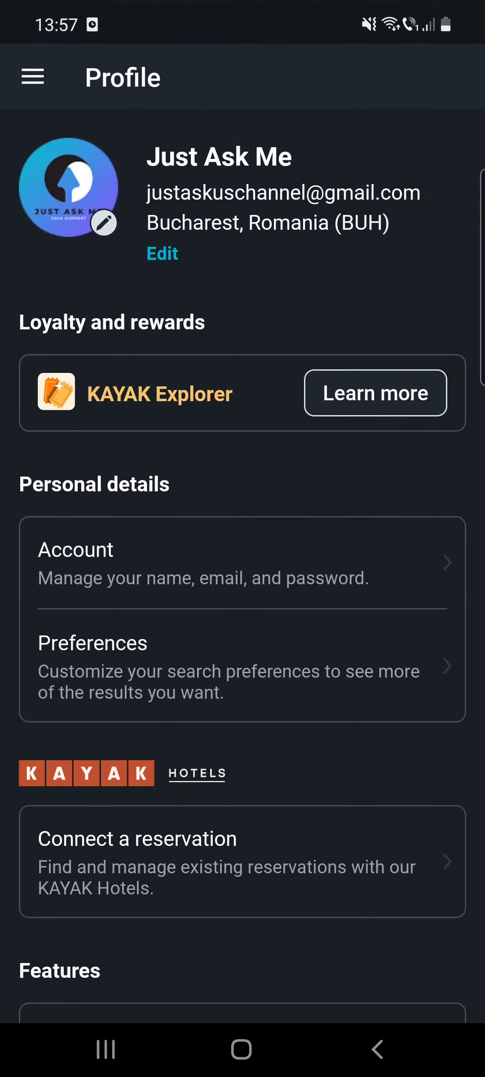
{"action": "scroll", "scroll_direction": "down", "scroll_amount": 3}
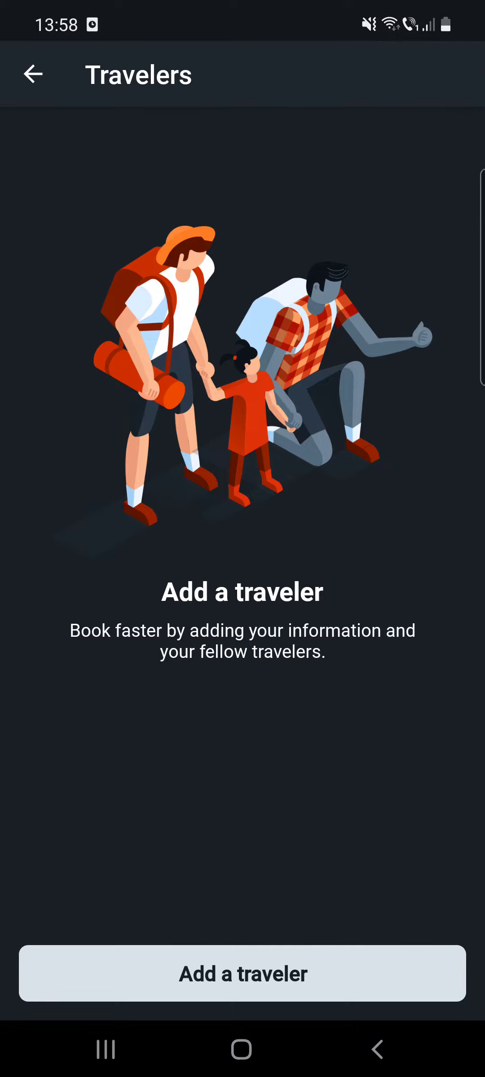
- Start a new traveler and scroll the Add traveler form down to Reward programs
{"action": "left_click", "coordinate": [243, 972]}
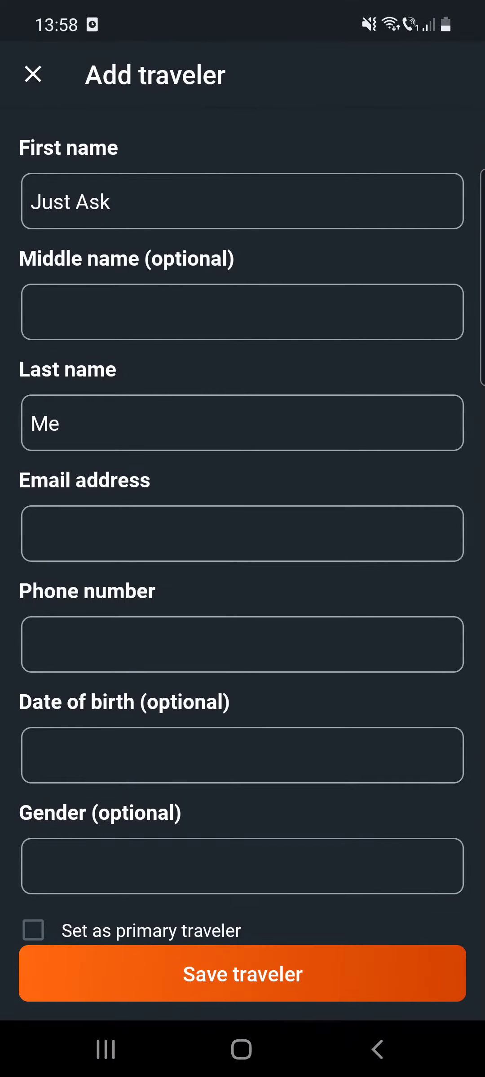
{"action": "scroll", "scroll_direction": "down", "scroll_amount": 3}
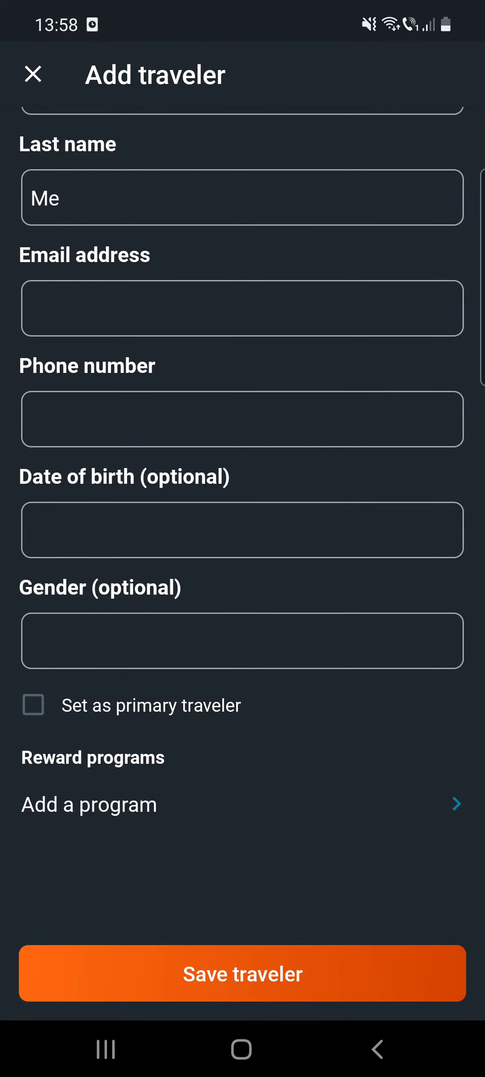
{"action": "scroll", "scroll_direction": "up", "scroll_amount": 3}
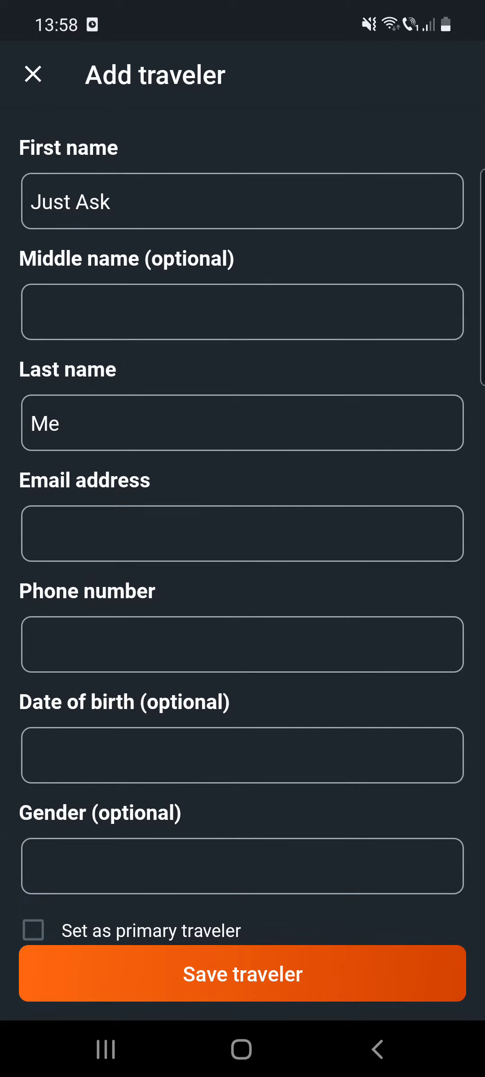
{"action": "scroll", "scroll_direction": "down", "scroll_amount": 3}
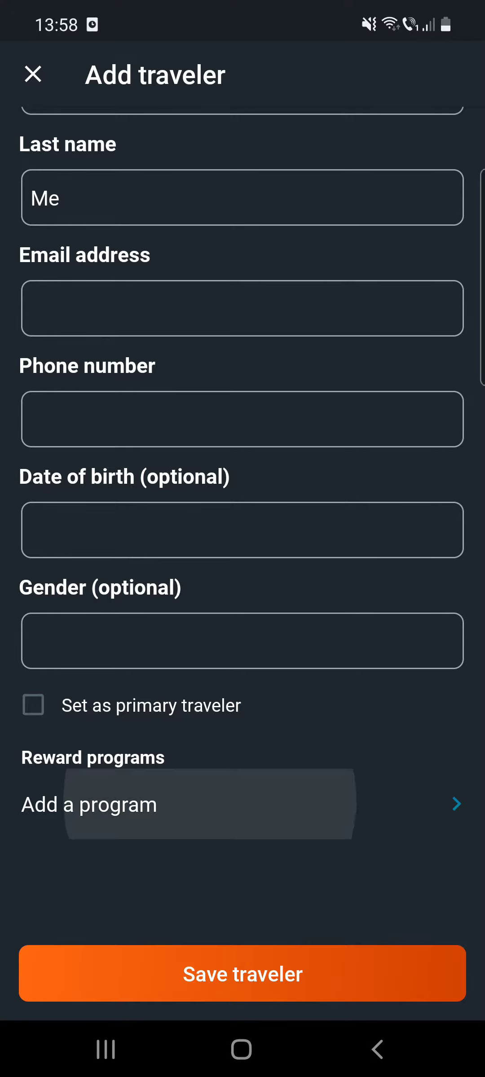
- Add a reward program and scroll through the airline loyalty program list
{"action": "left_click", "coordinate": [209, 803]}
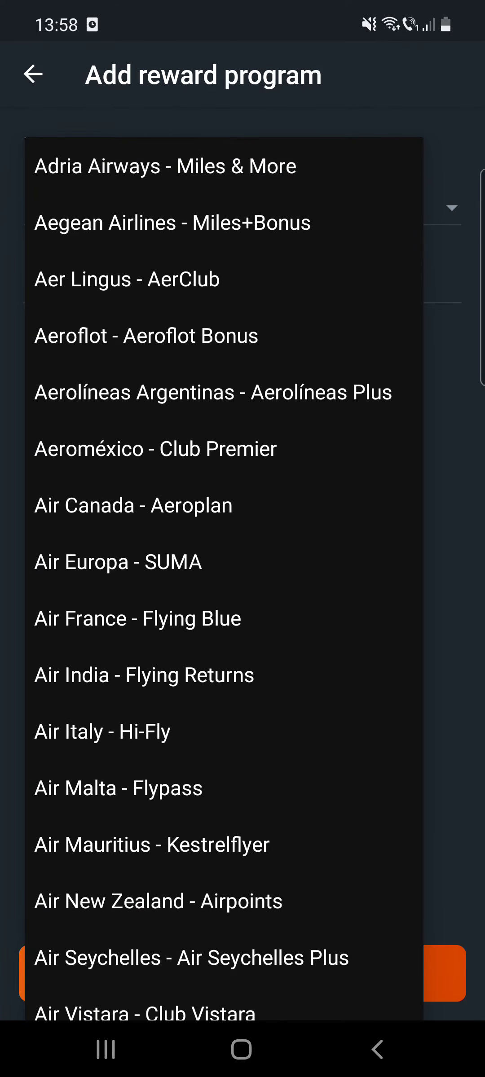
{"action": "scroll", "scroll_direction": "down", "scroll_amount": 3}
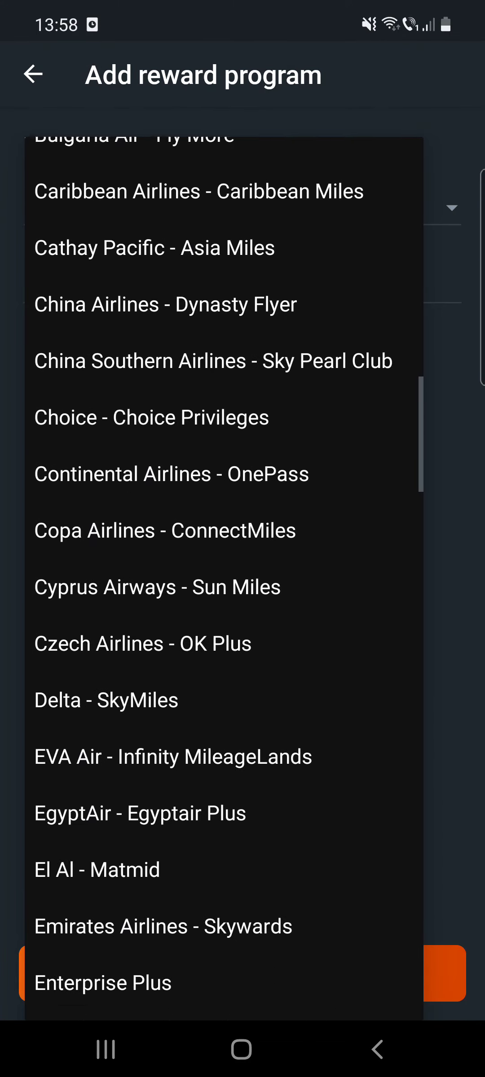